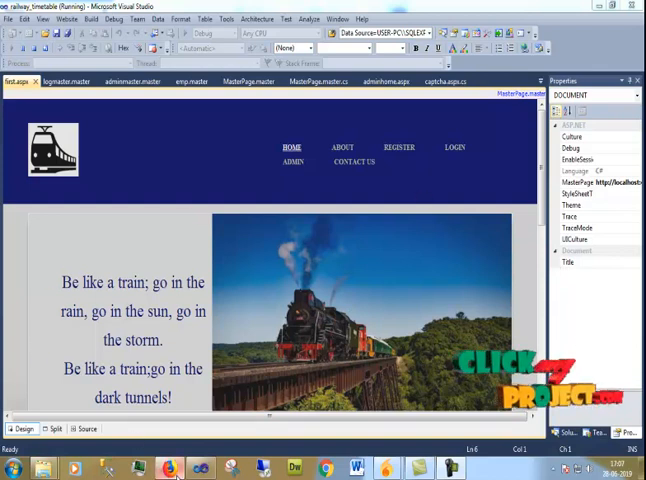
- Switch to Firefox showing the running railway timetable site's home page
click(168, 467)
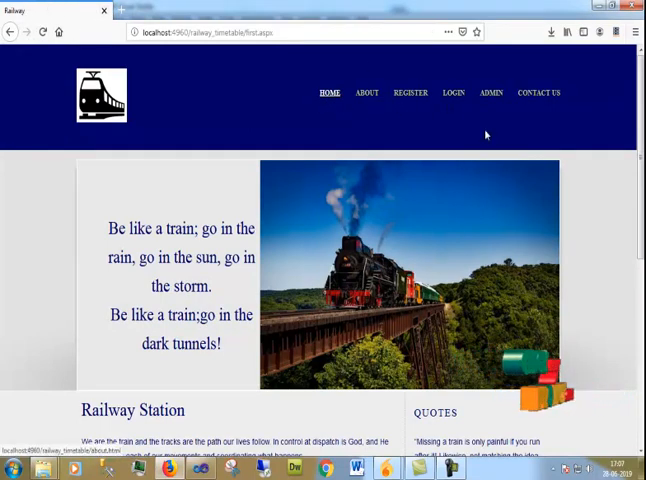
scroll(down, 3)
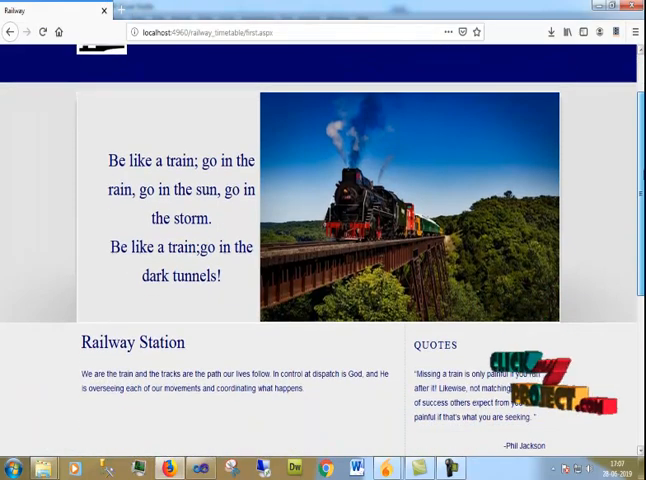
scroll(down, 3)
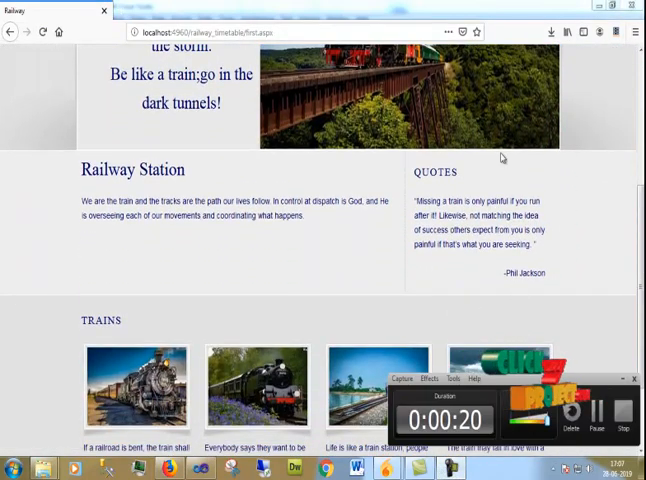
scroll(down, 3)
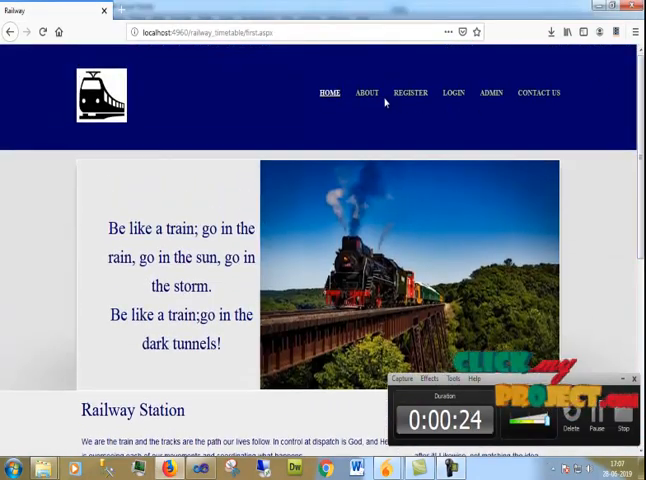
- Open About Us, scroll through the station description and trains gallery, then return to top
click(365, 93)
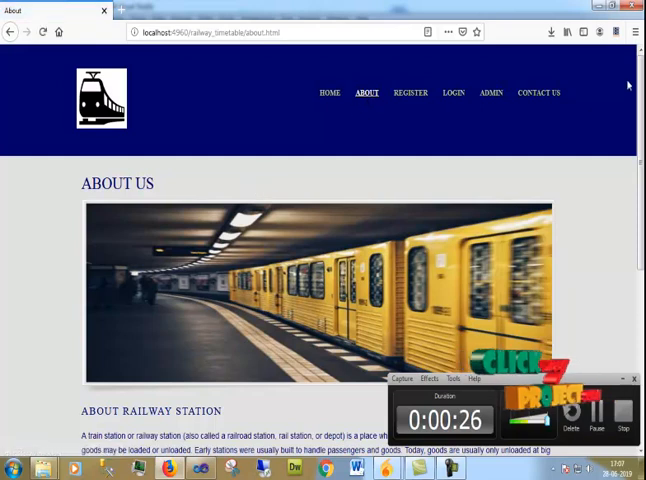
scroll(down, 3)
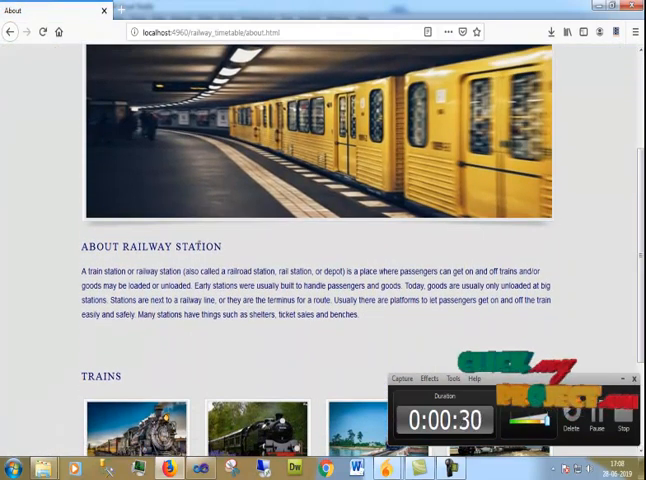
scroll(down, 3)
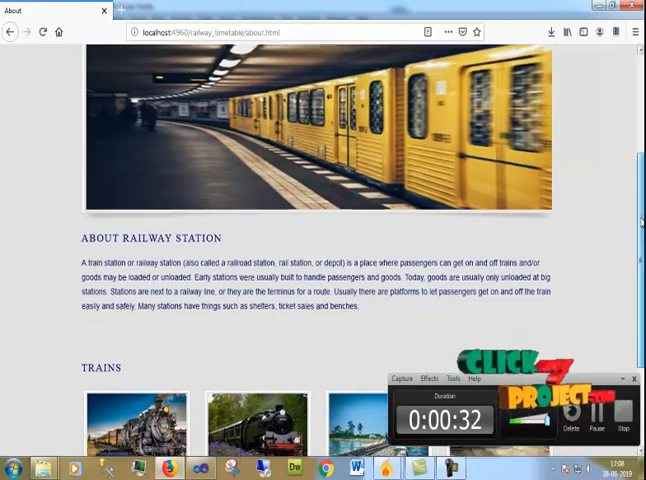
scroll(down, 3)
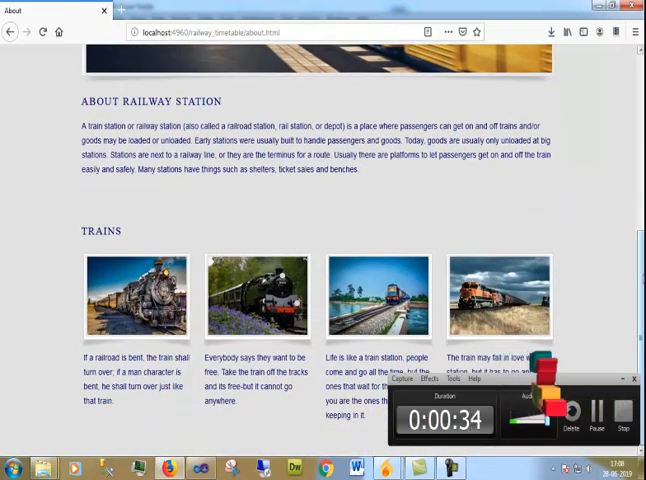
scroll(up, 3)
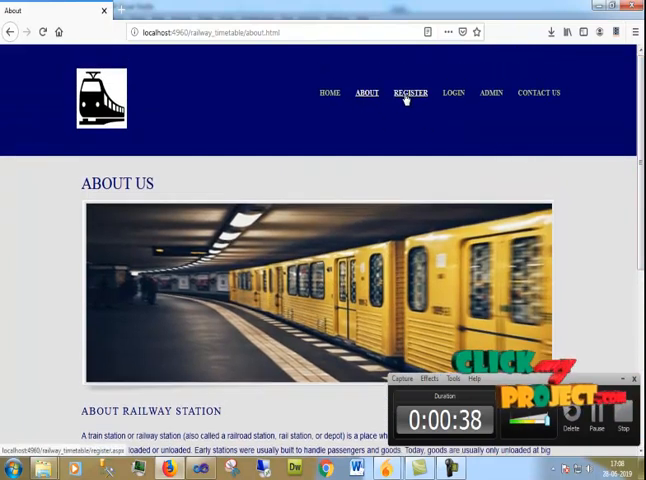
- Visit the Register and Login captcha pages, then scroll through the Contact page
click(410, 93)
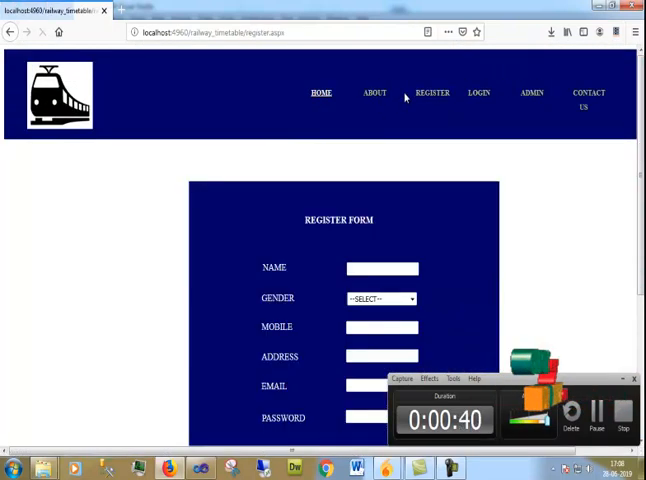
click(478, 93)
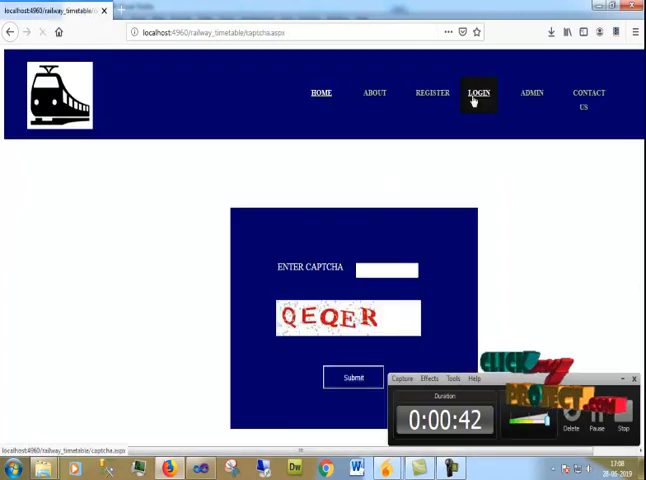
click(531, 93)
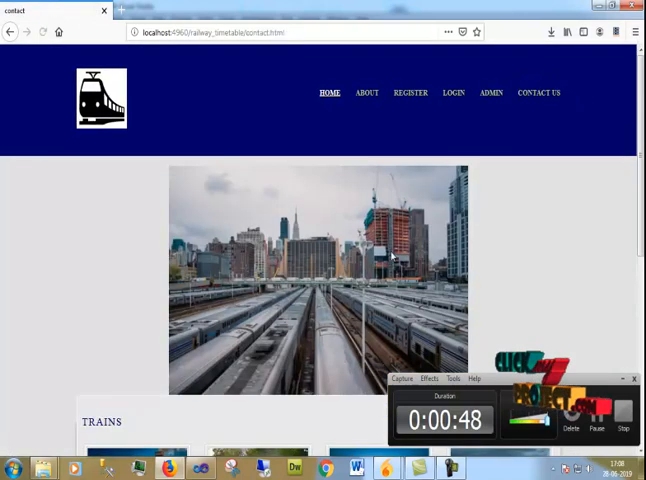
scroll(down, 3)
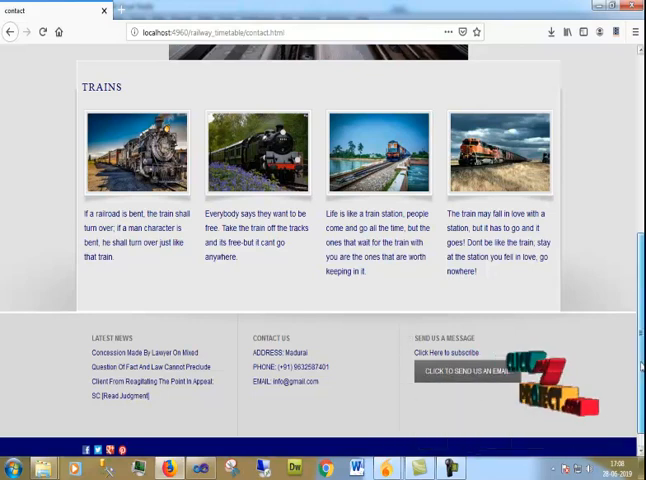
scroll(up, 3)
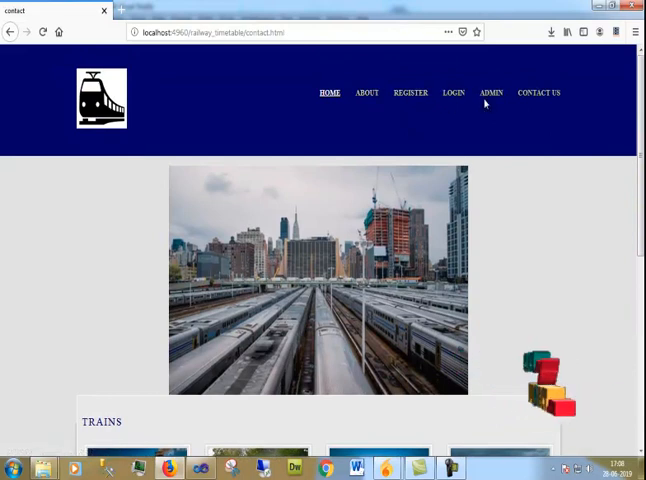
- Log in with admin credentials on the Admin Login form
click(490, 93)
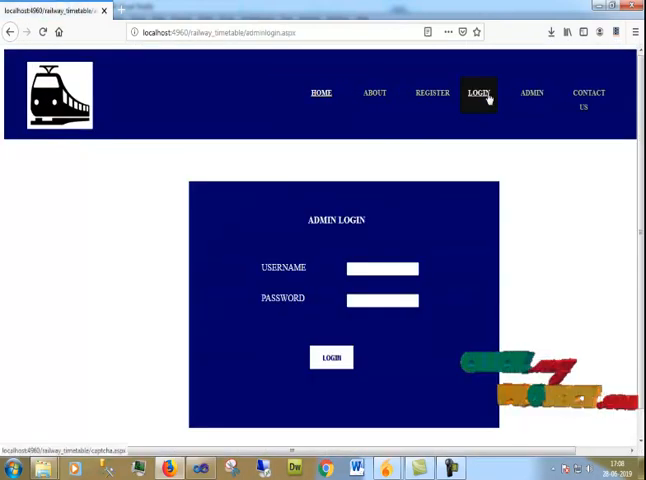
click(382, 268)
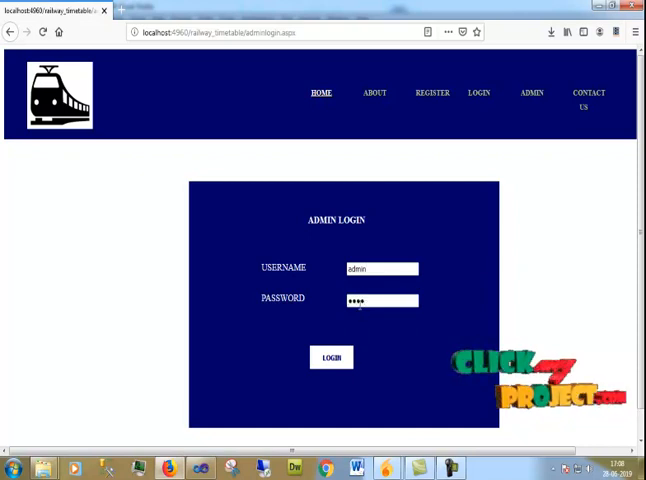
click(331, 357)
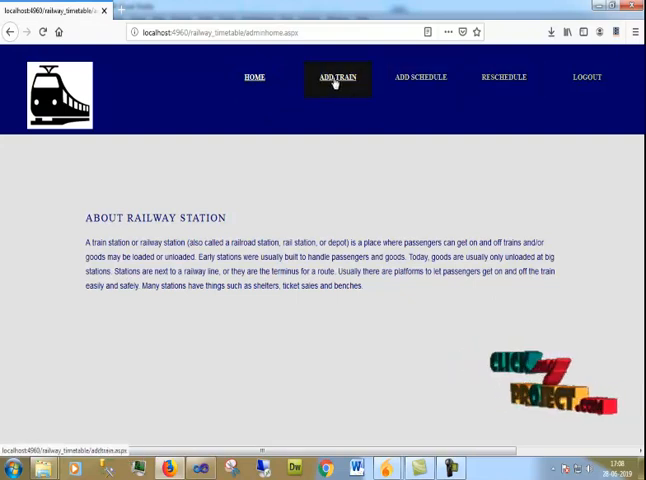
- Add Train: Passenger type, name vaigai express, source madurai, destination thirumanagalam
click(336, 77)
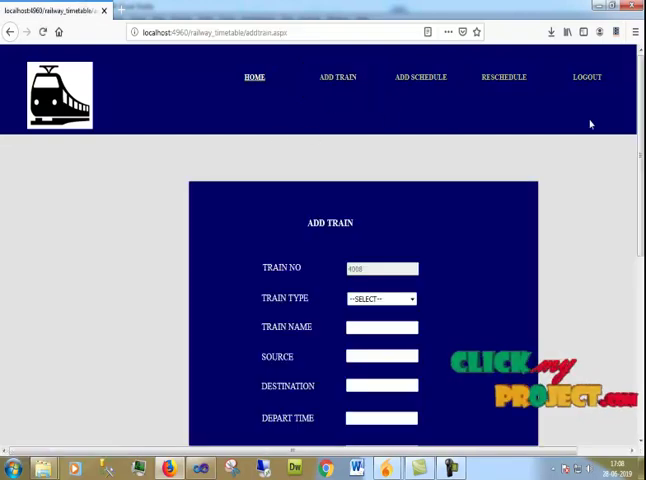
scroll(down, 3)
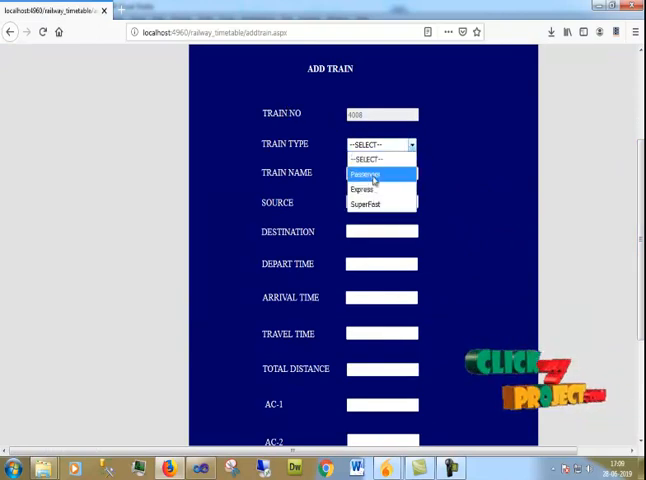
click(370, 173)
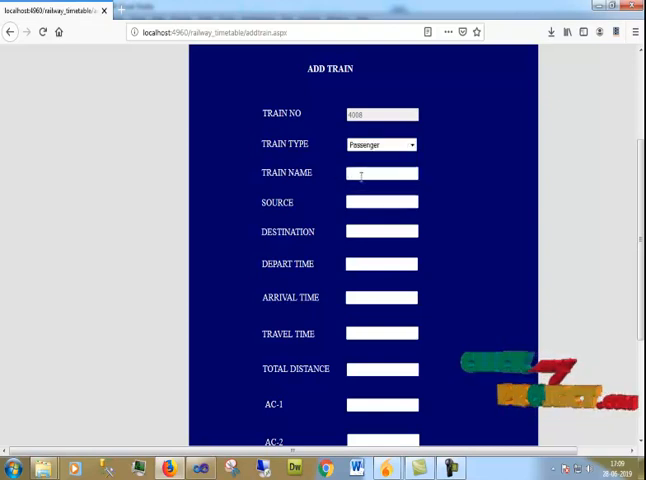
text(vaigai)
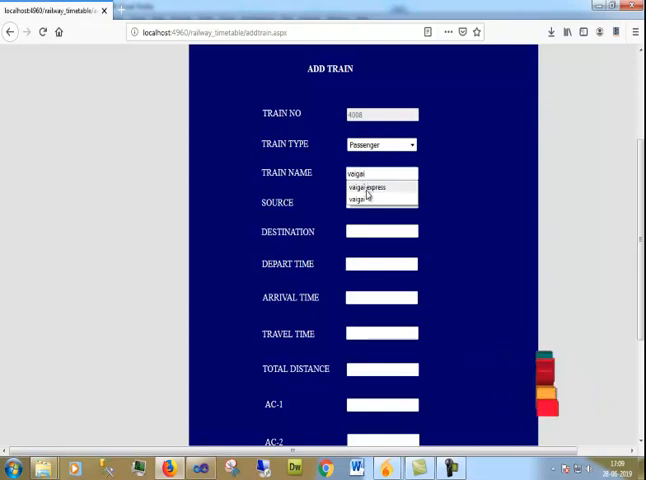
click(367, 187)
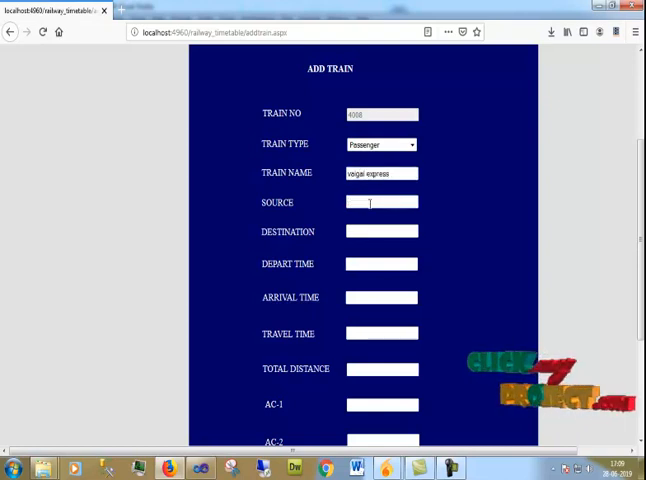
text(madurai)
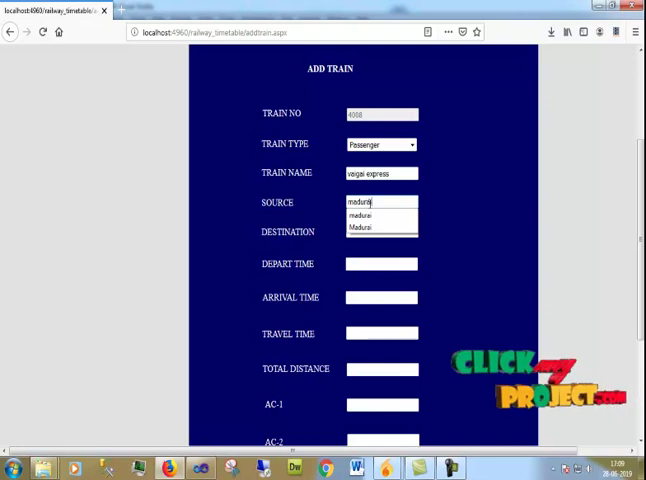
click(360, 215)
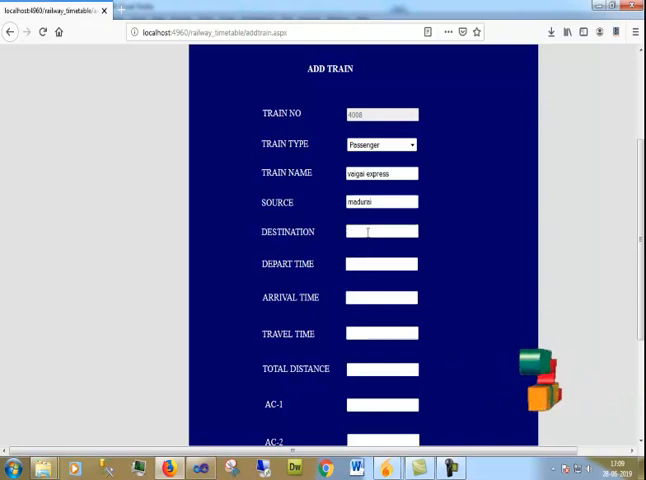
text(thirumangalam)
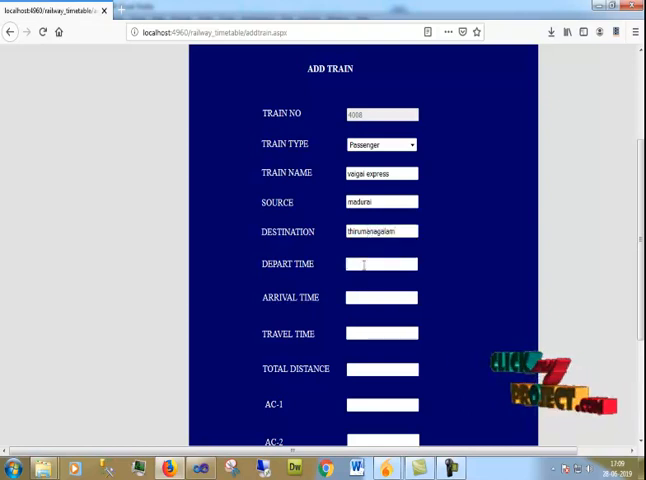
- Enter depart time 5.00 p.m, arrival 6.00 p.m, travel time 1 hr, distance 50 km
text(5.00 a.m)
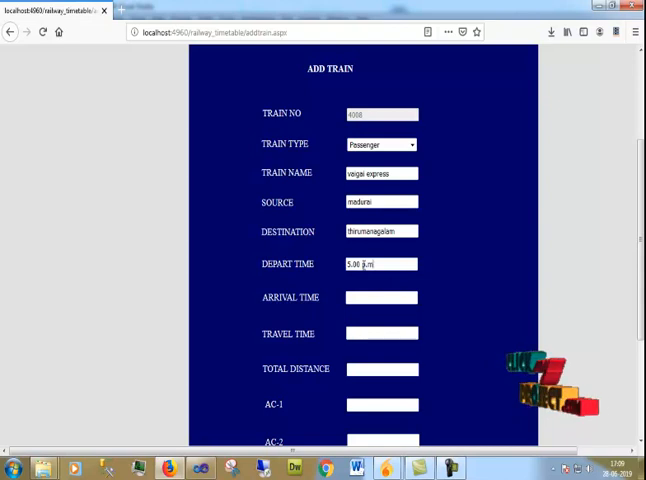
click(380, 297)
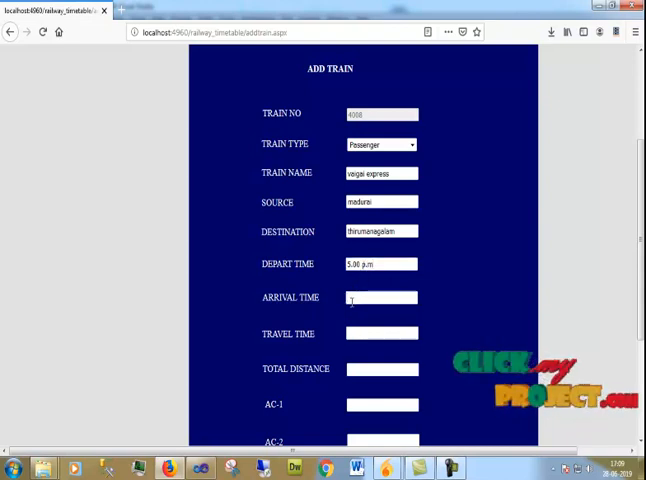
text(6.00 p.m)
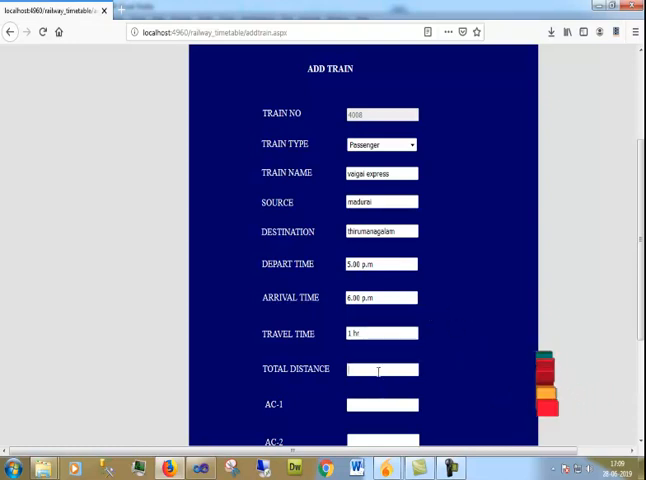
text(50 km)
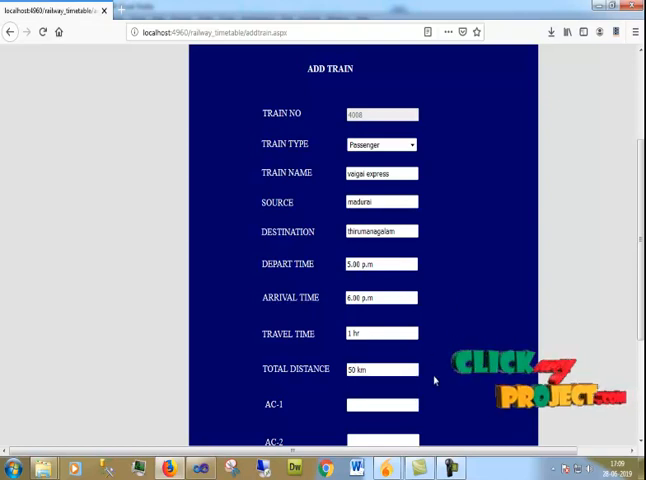
- Enter seats AC-1 50, AC-2 40, AC-3 30, Sleeper 20 and save the train
scroll(down, 3)
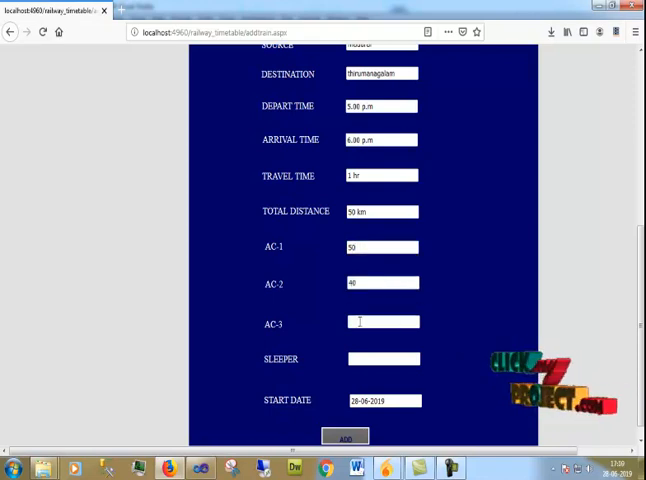
text(30)
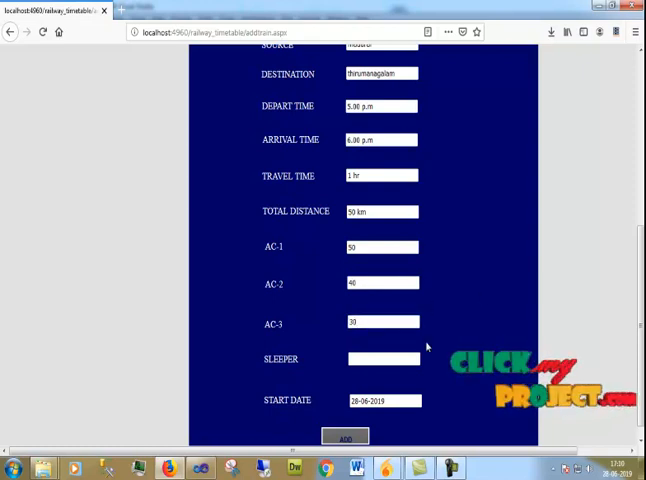
text(20)
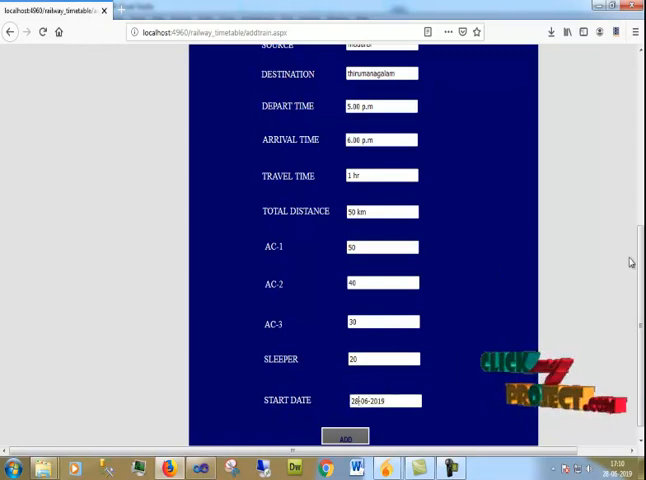
scroll(down, 3)
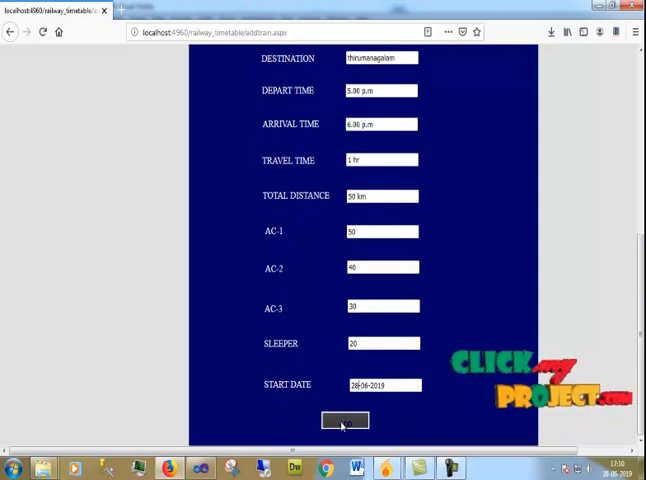
click(345, 420)
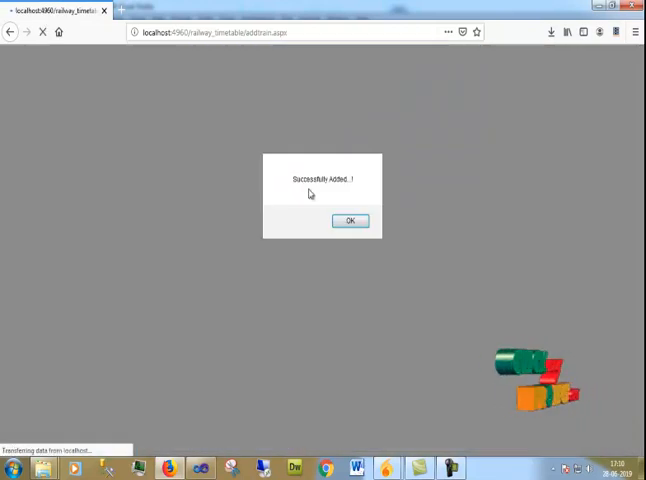
- Dismiss the success alert and start a new schedule for train 4008
click(350, 220)
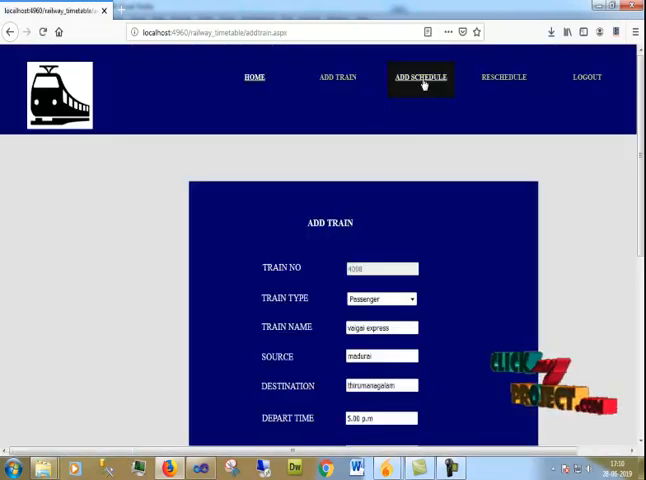
click(420, 77)
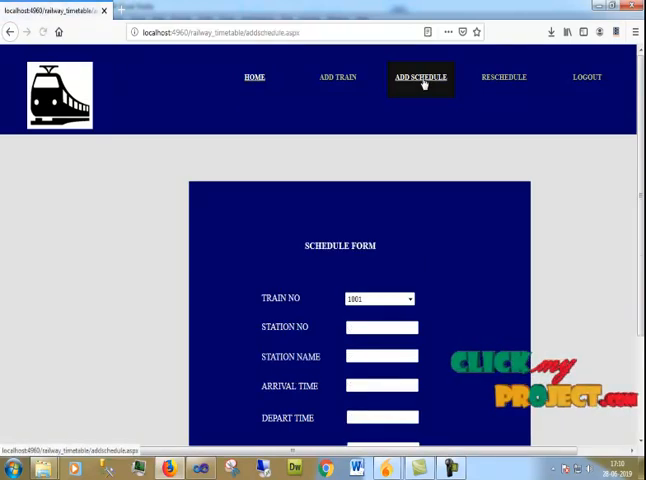
click(407, 298)
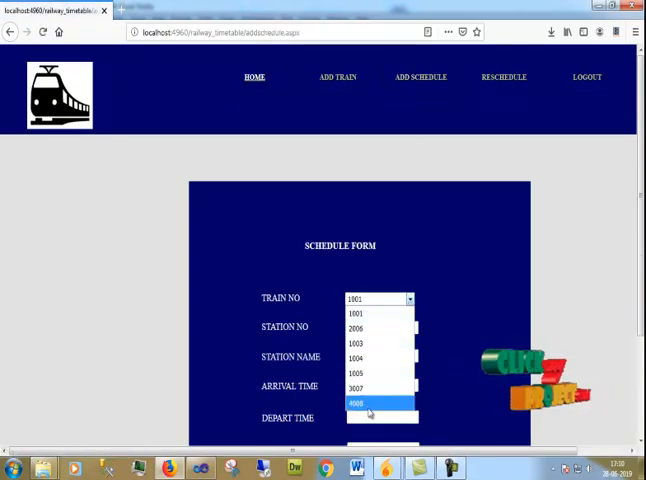
click(378, 404)
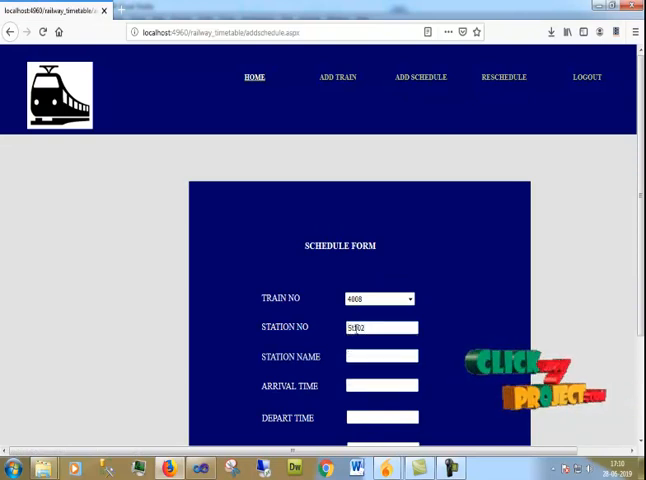
- Fill station ST102 madurai, arrival SRC, departure 5.00 P.M, day 1, distance 0
text(ST102)
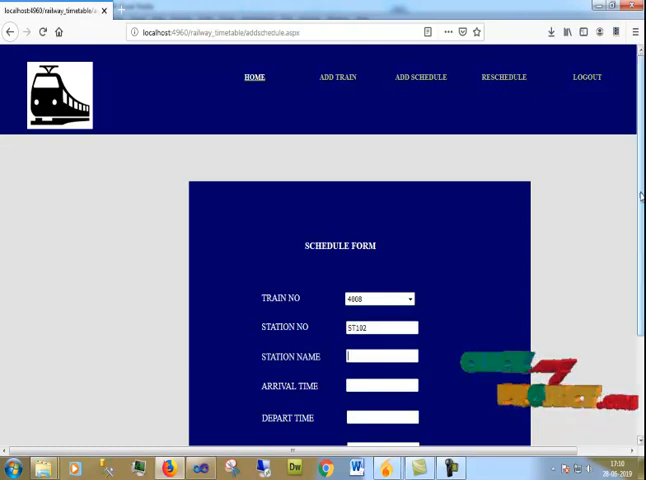
scroll(down, 3)
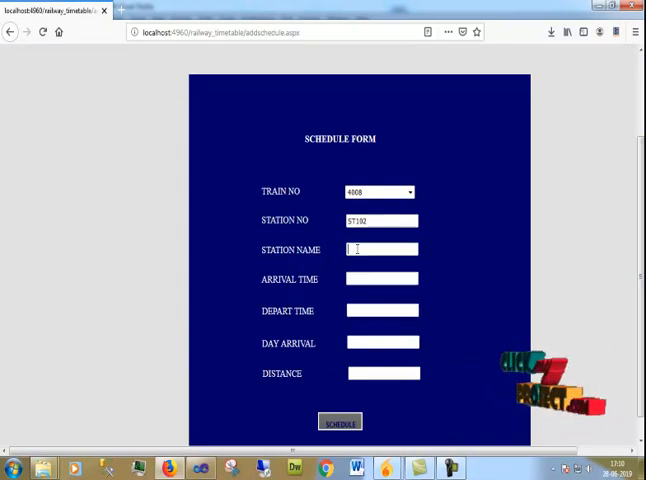
text(madurai)
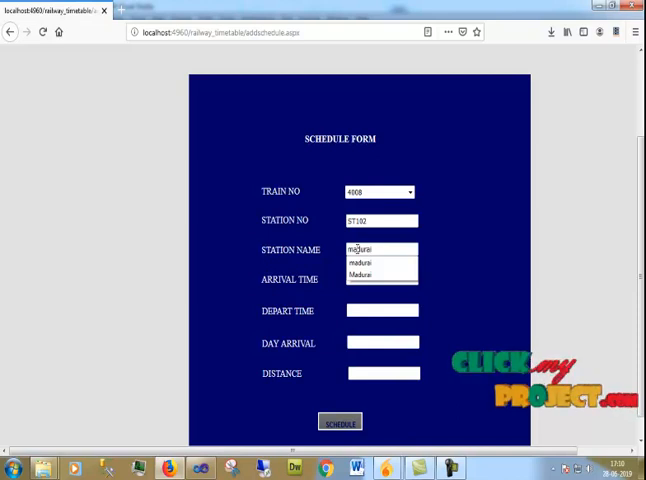
click(363, 261)
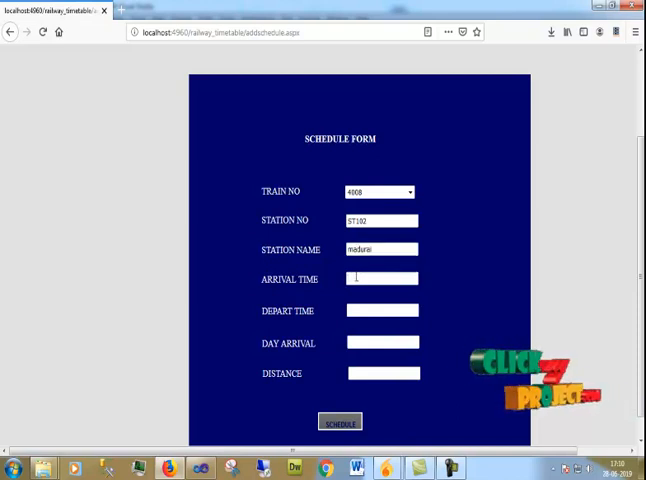
text(ard)
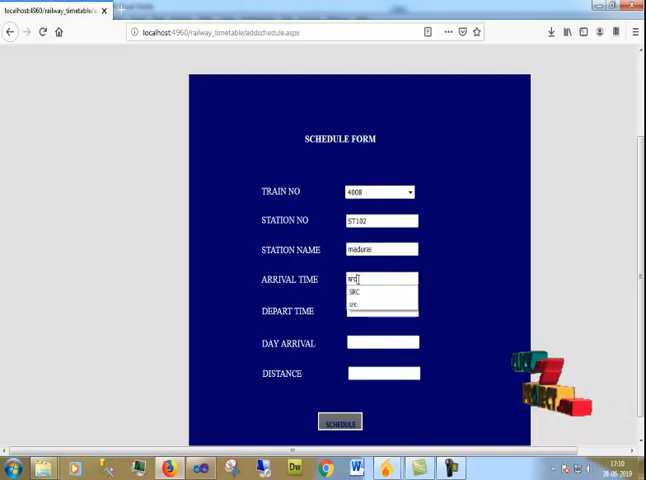
click(356, 290)
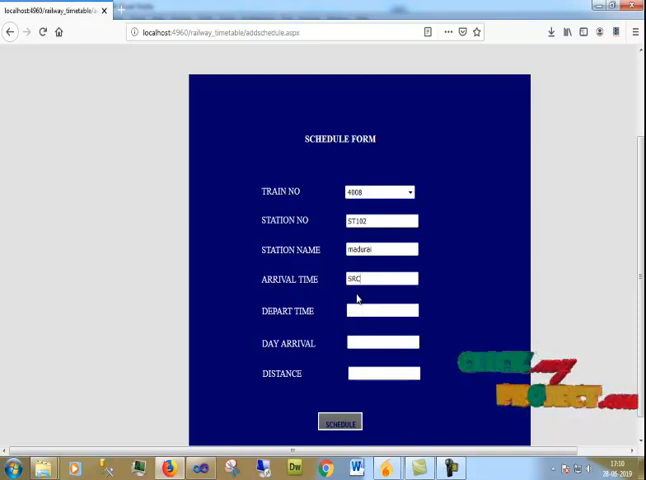
click(382, 310)
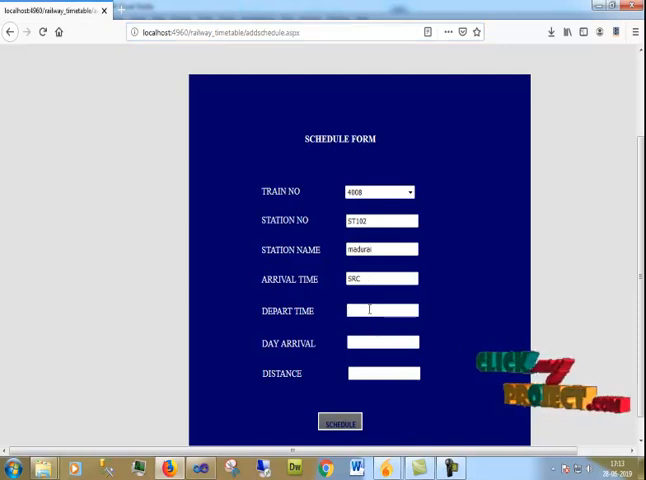
text(5.00 P.M)
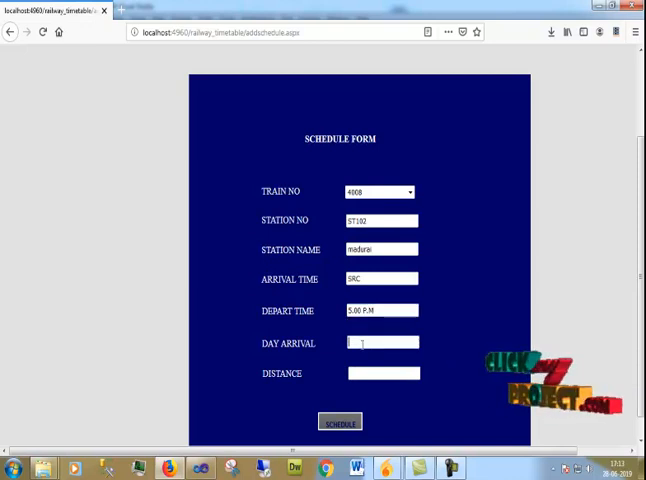
text(1)
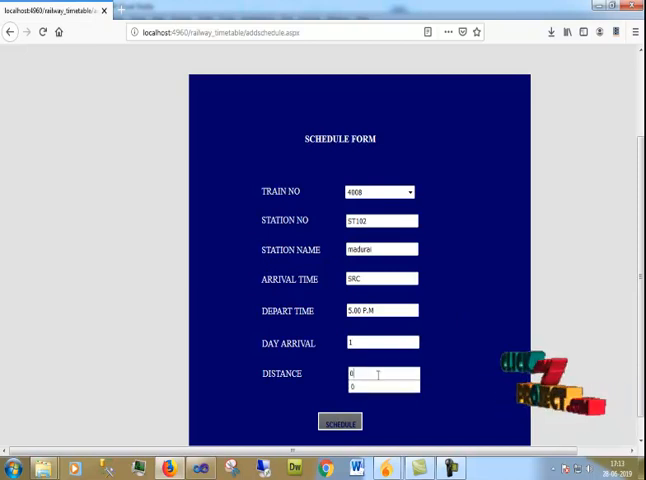
click(339, 420)
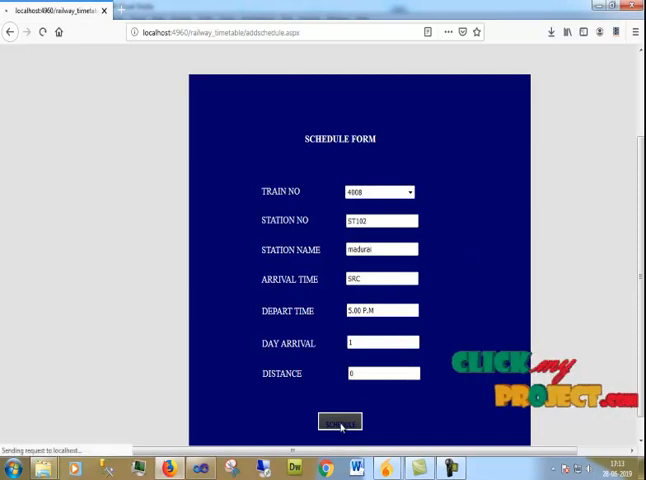
- Submit the madurai schedule and enter the thiruparakundram stop's arrival 5.30 p.m
click(339, 420)
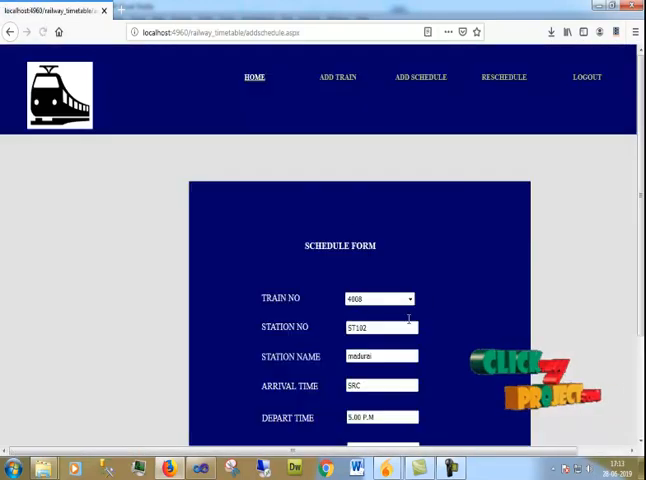
scroll(down, 3)
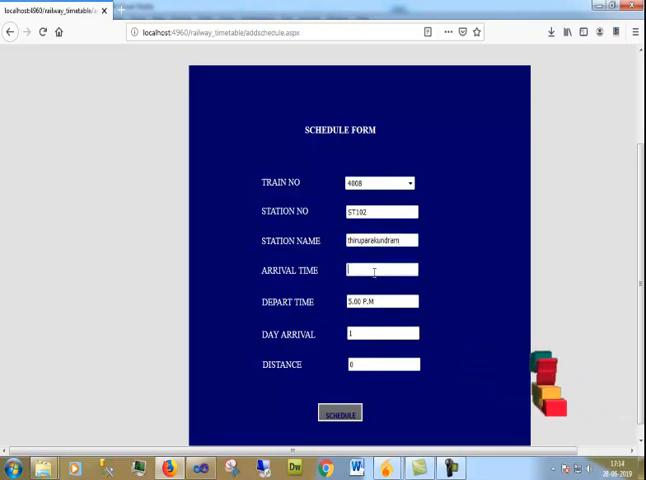
text(5.)
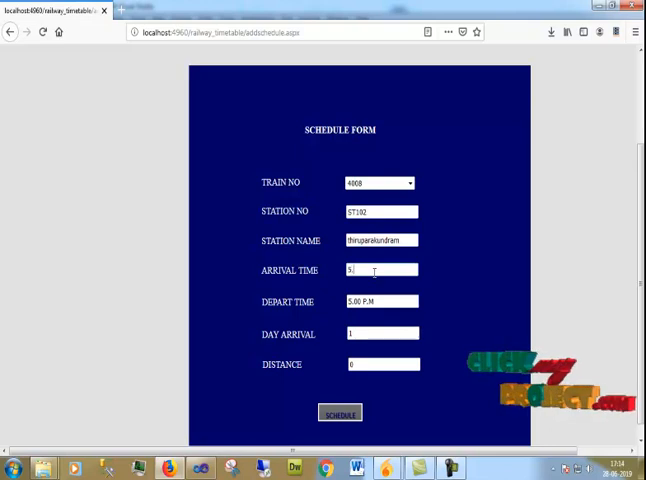
text(30 p.m)
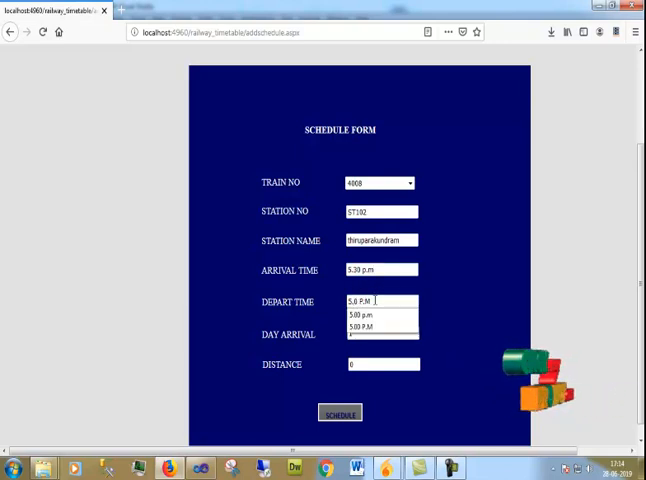
- Set departure 5.40 p.m and distance 30, then submit the schedule
click(383, 315)
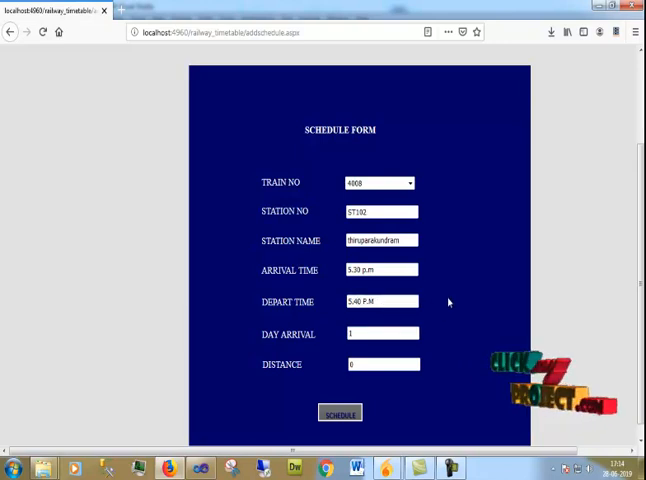
click(383, 301)
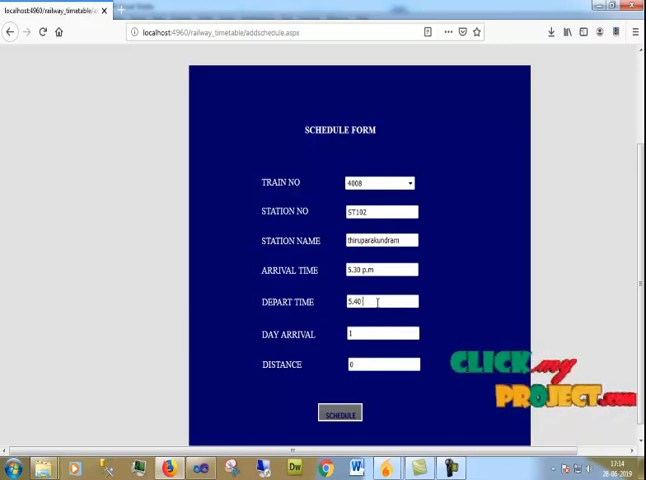
text(p.m)
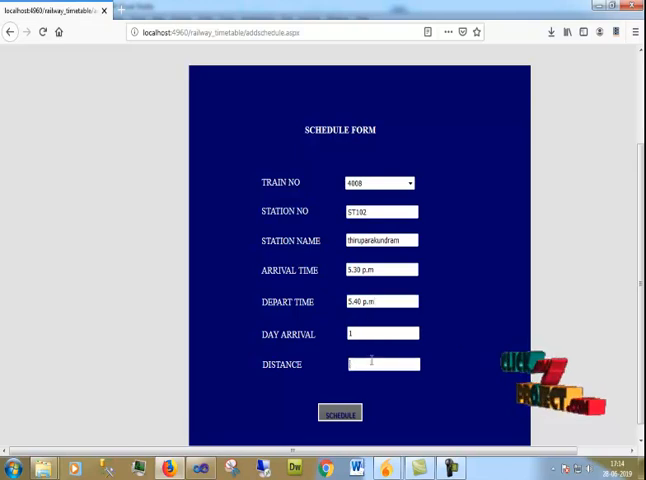
text(30)
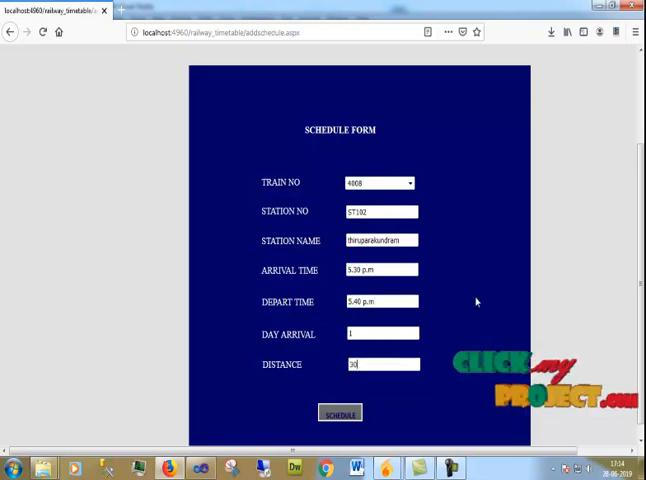
click(340, 412)
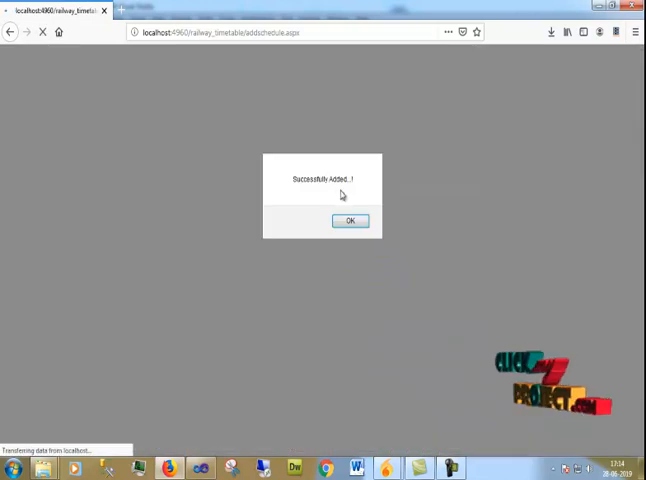
- Change the stop to ST104 thirumangalam with departure dest and submit it
click(350, 221)
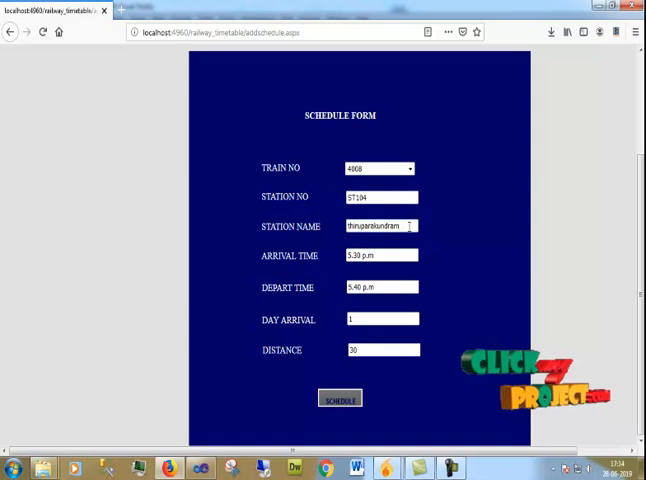
click(380, 225)
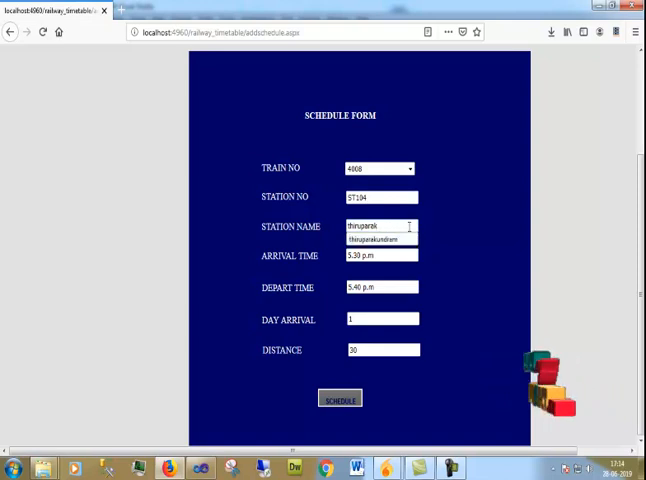
key(BackSpace)
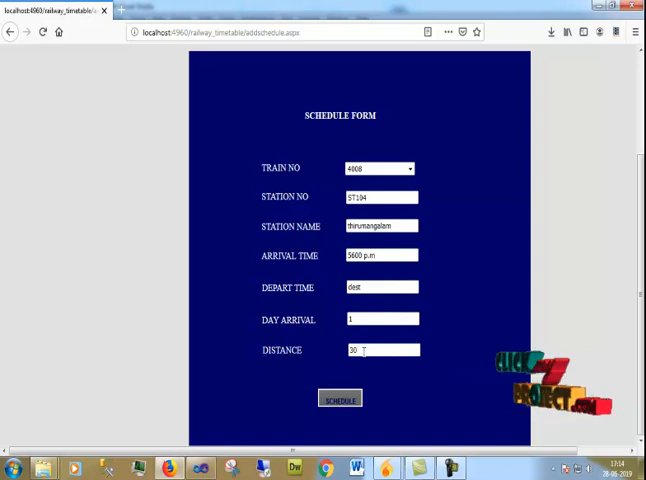
click(339, 397)
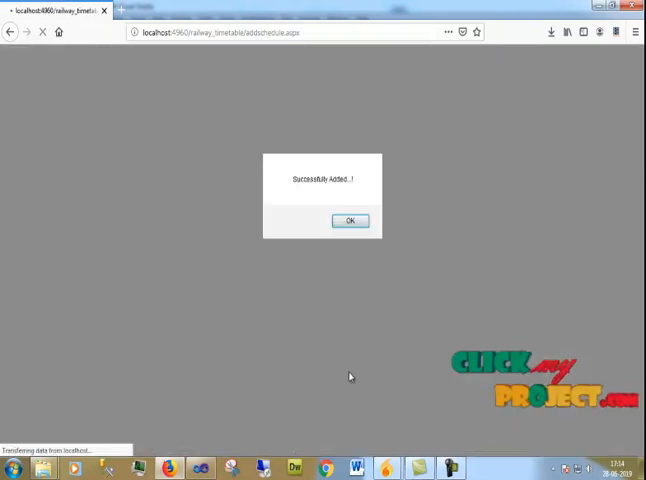
- Search the reschedule form for train 1001's timetable record, then log out
click(349, 220)
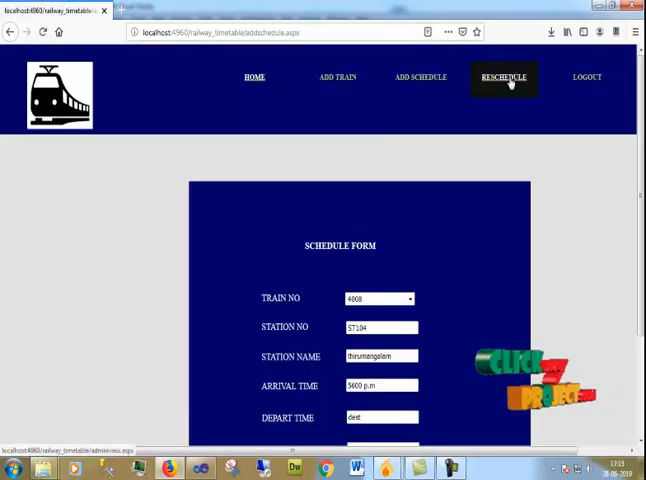
click(503, 77)
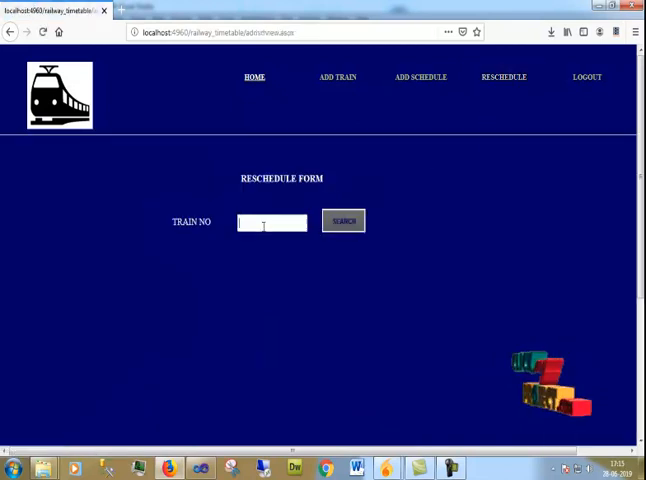
text(490)
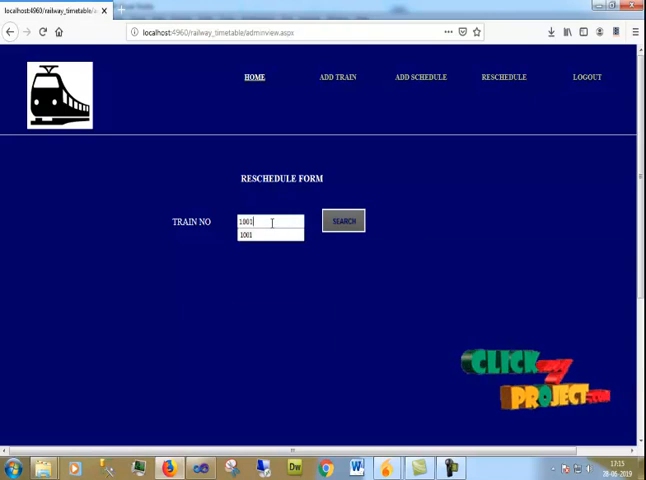
click(342, 220)
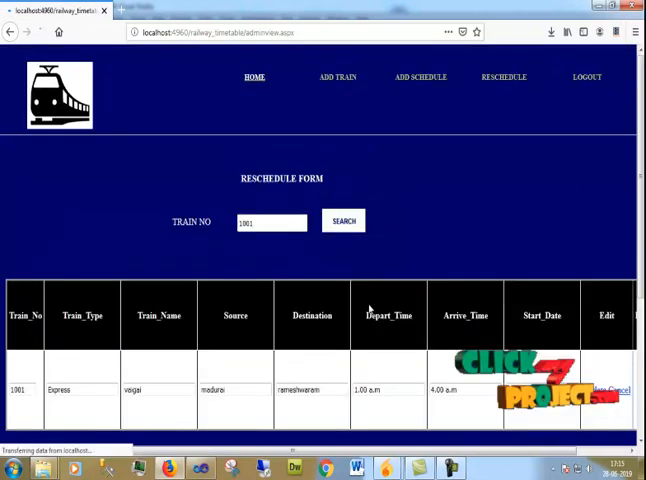
click(343, 220)
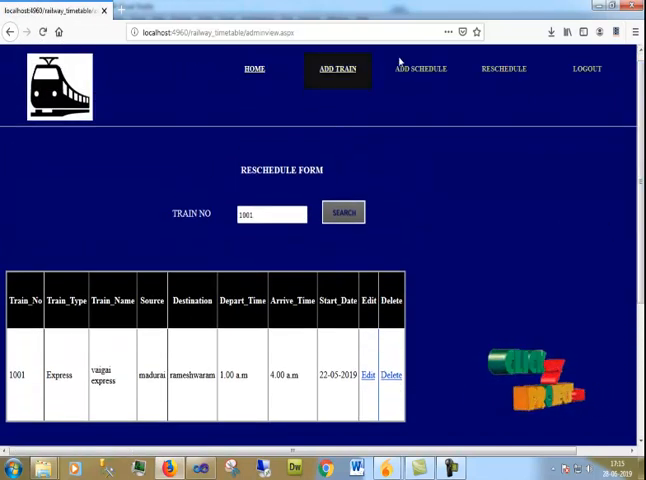
click(254, 68)
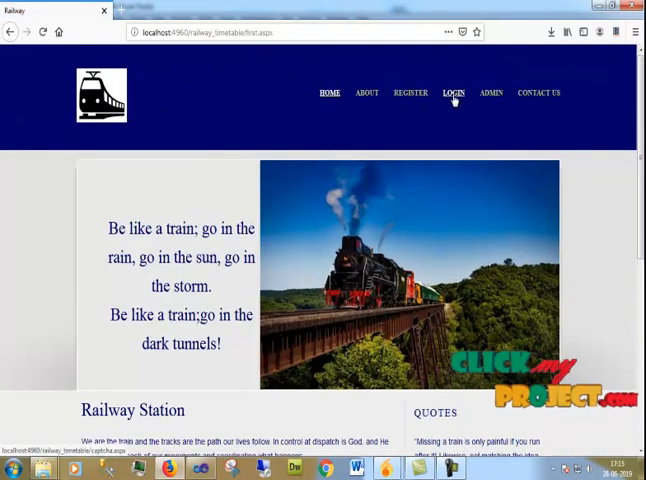
click(409, 92)
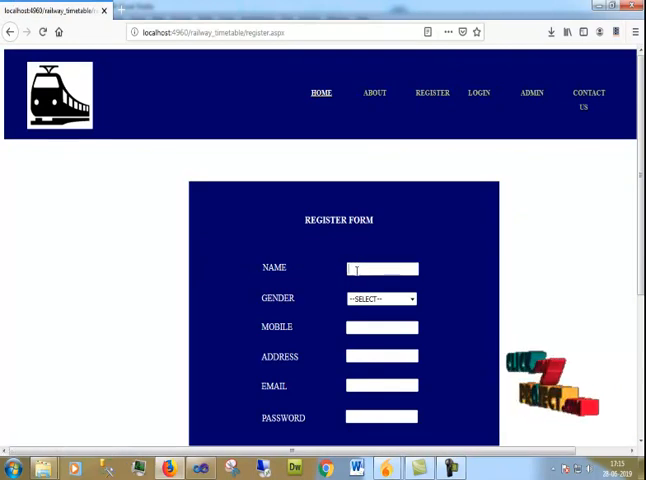
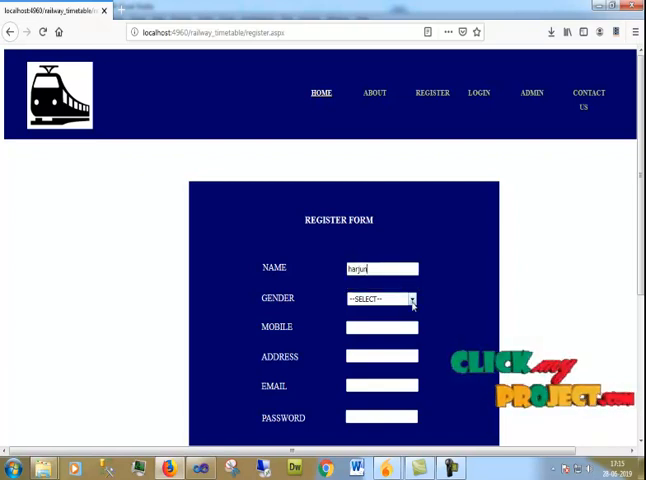
click(380, 298)
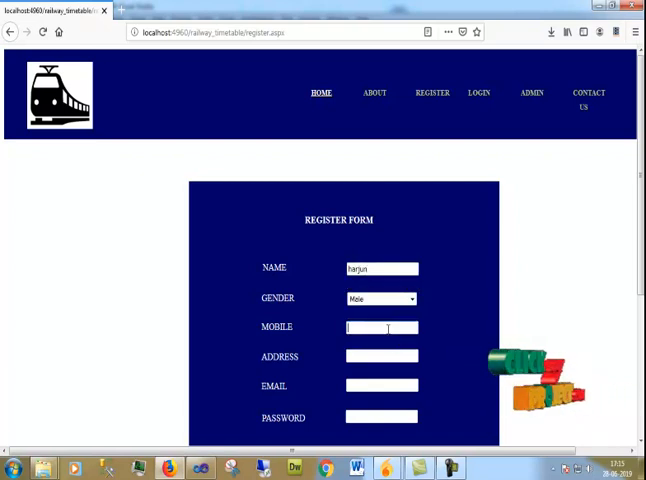
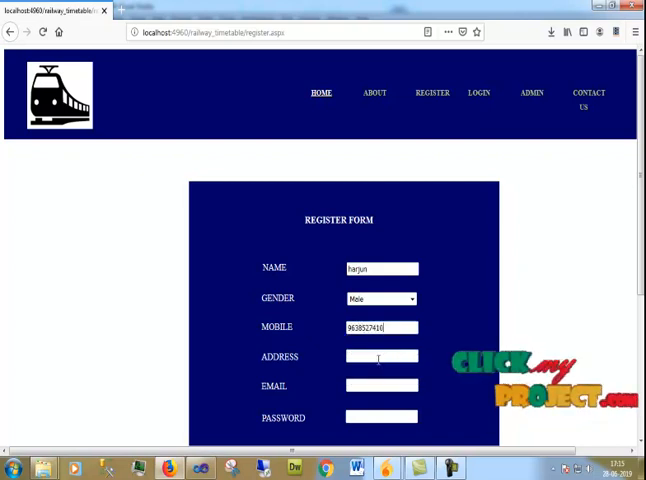
text(madu)
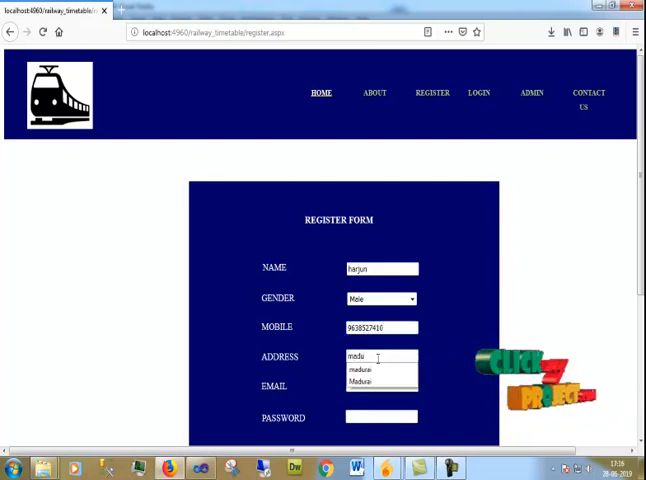
click(380, 356)
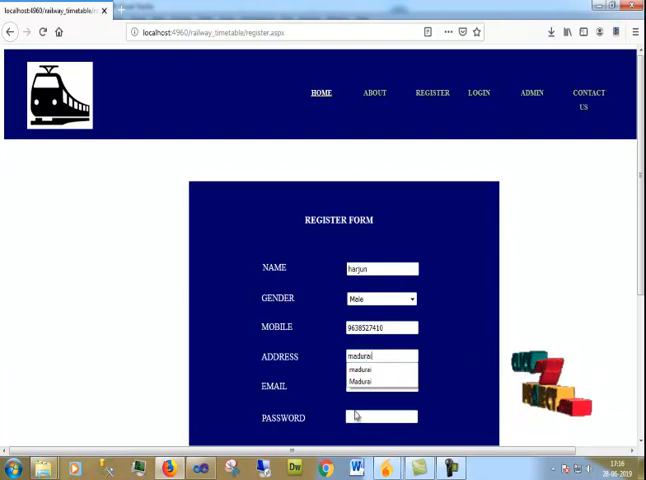
click(380, 385)
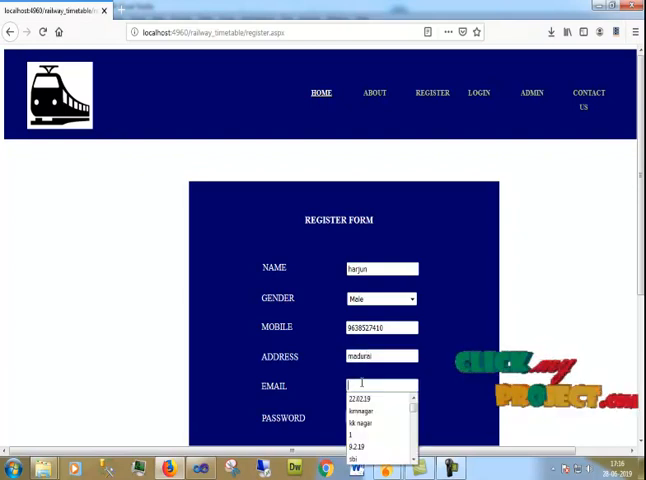
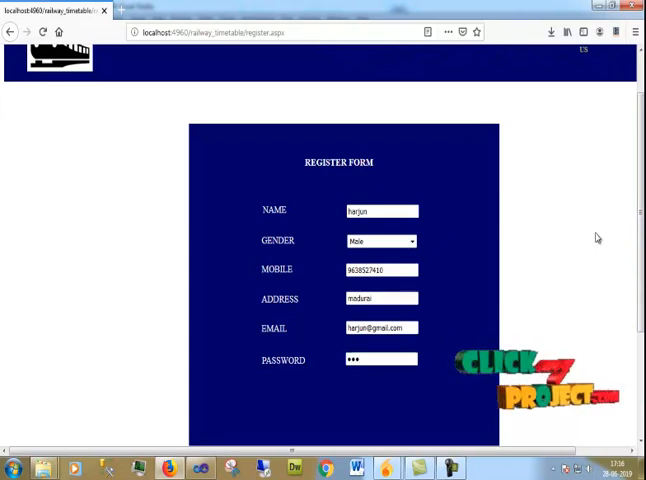
scroll(down, 3)
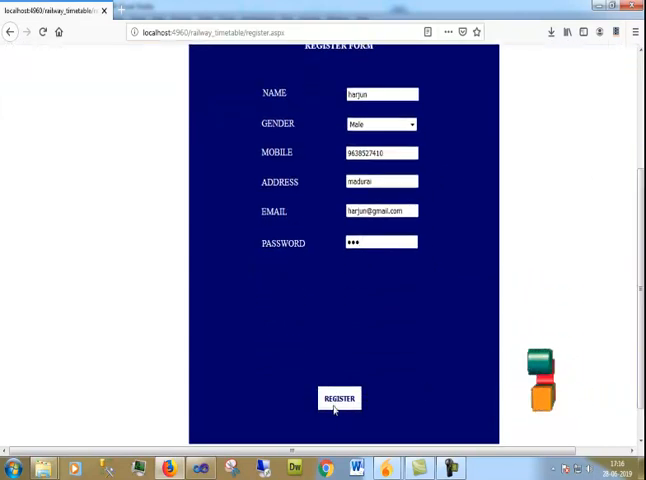
click(338, 398)
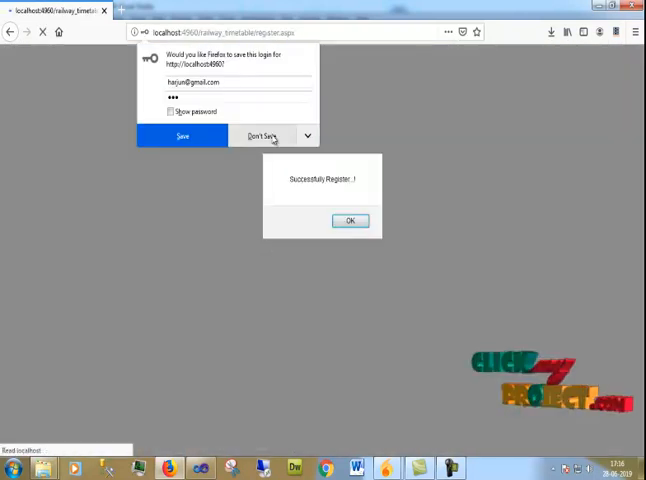
- Decline the browser's save-login prompt and submit captcha answer J9KXP
click(350, 220)
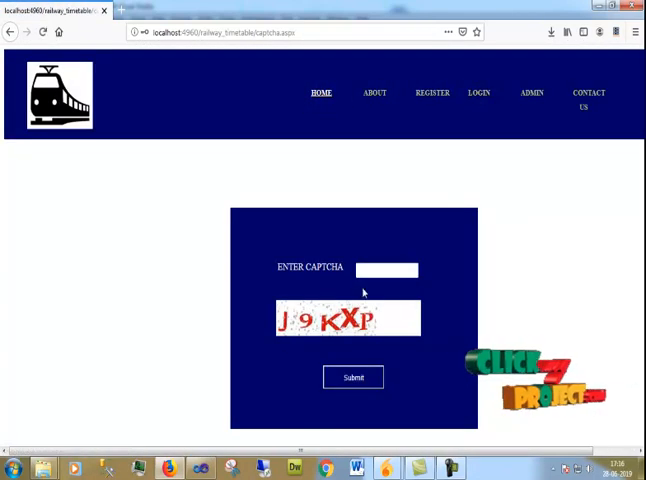
click(386, 270)
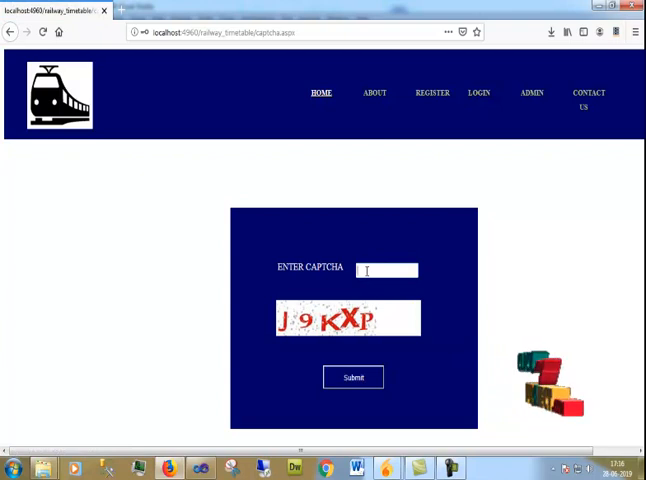
text(J9KXP)
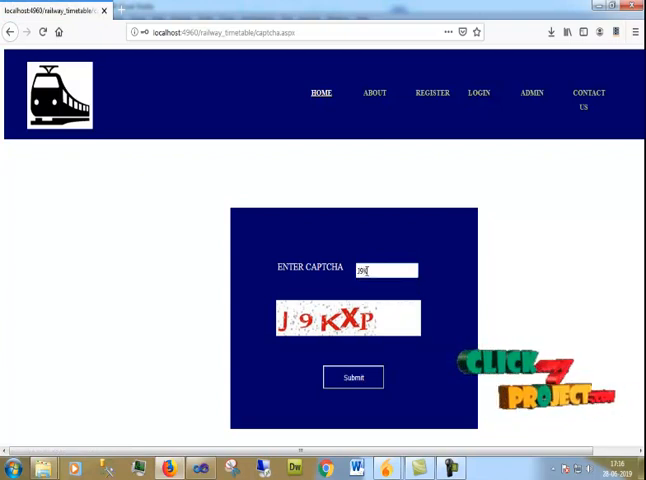
text(9KXP)
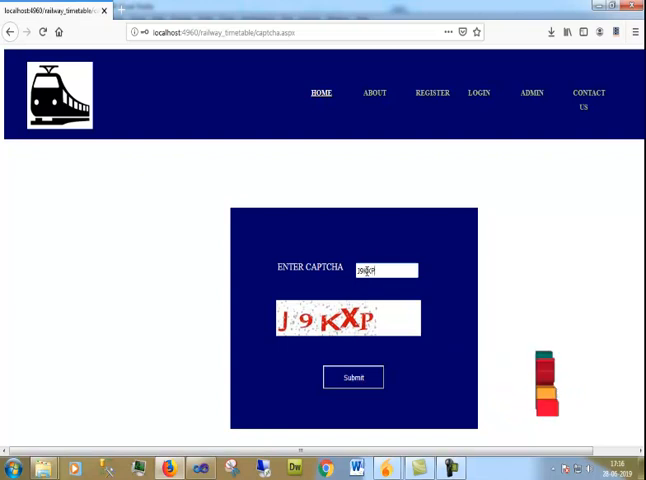
click(353, 377)
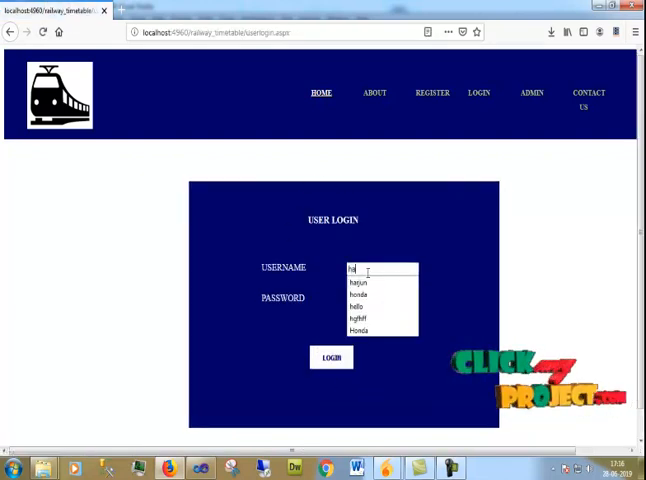
- Log in as harjun using the suggested username and saved password
click(359, 282)
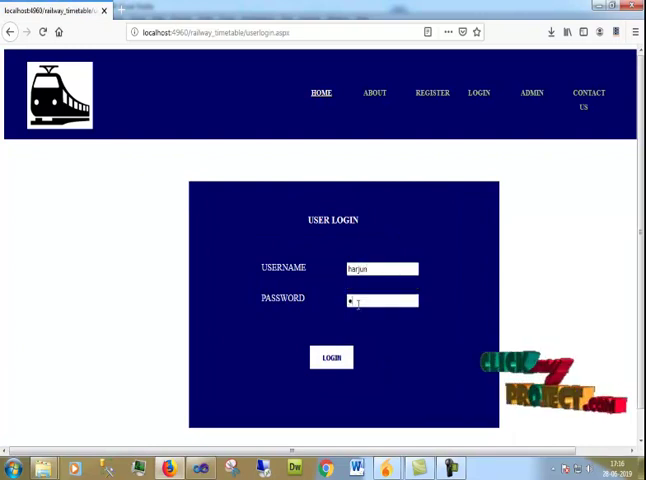
click(331, 357)
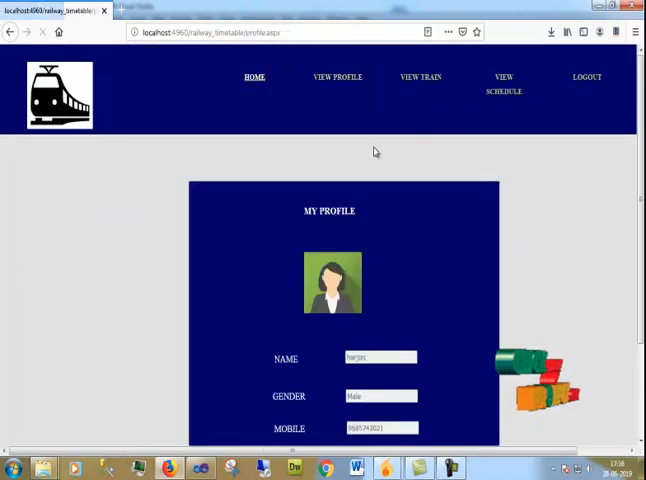
- Scroll through harjun's profile details, then go to View Schedule
scroll(down, 3)
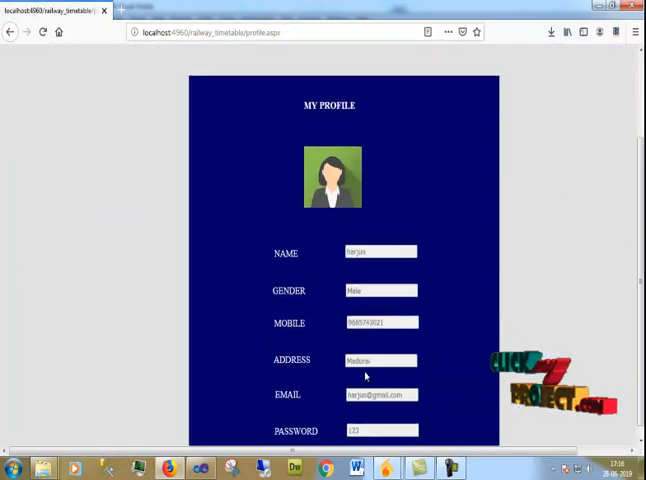
scroll(up, 3)
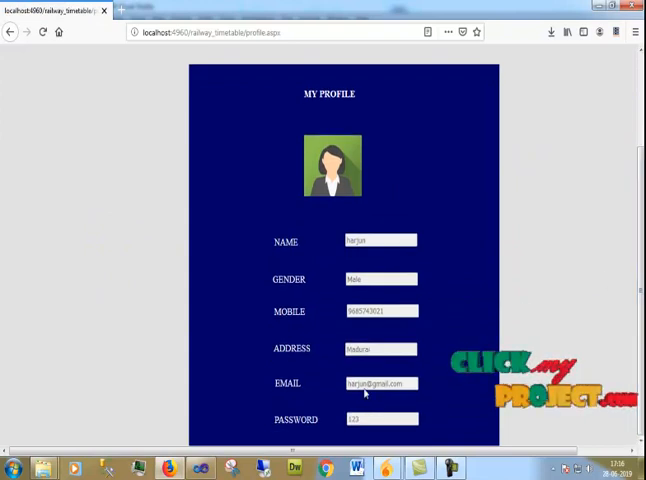
scroll(up, 3)
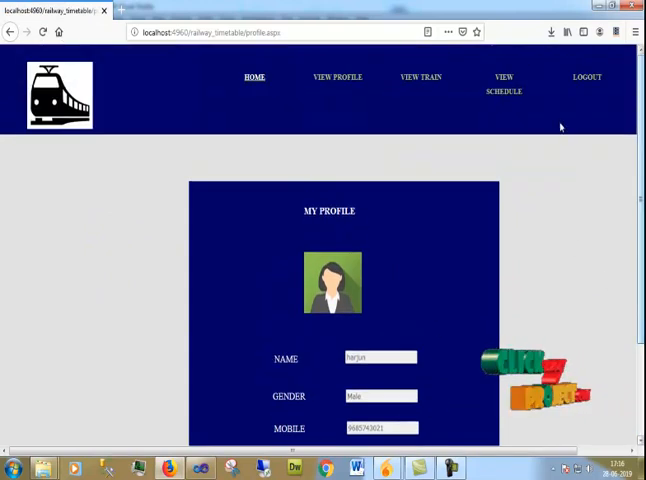
click(502, 84)
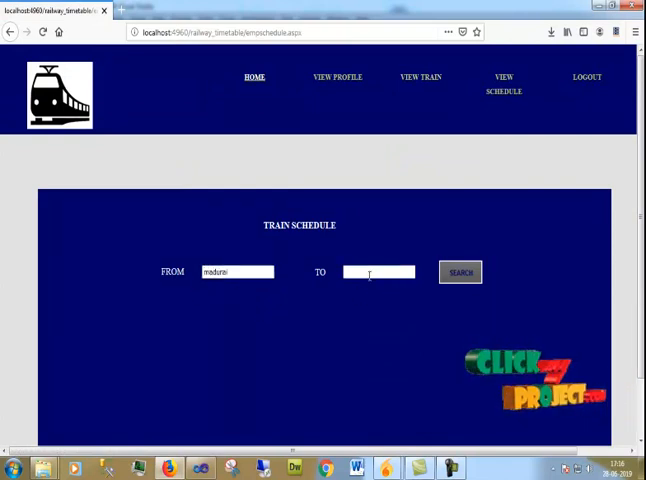
- Enter thirumangalam as the destination and run a first schedule search
text(thiruma)
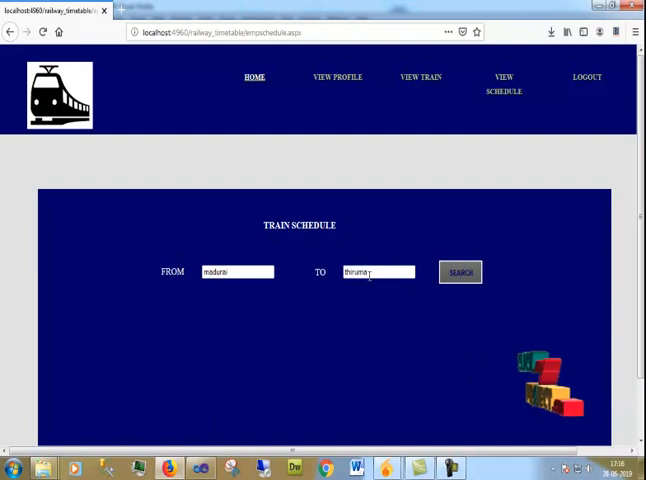
text(ngalam)
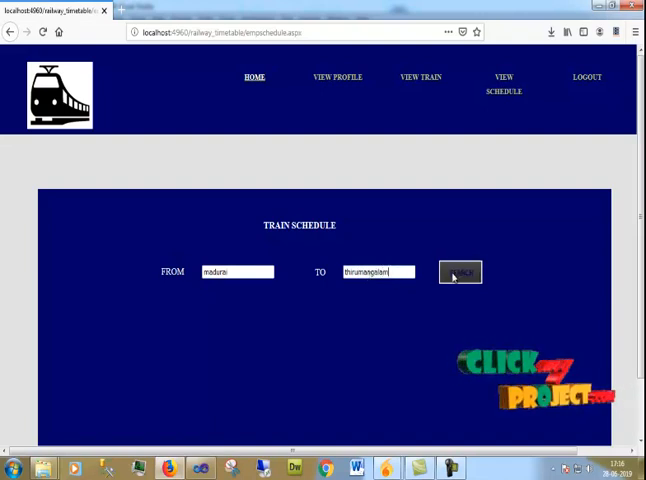
click(459, 272)
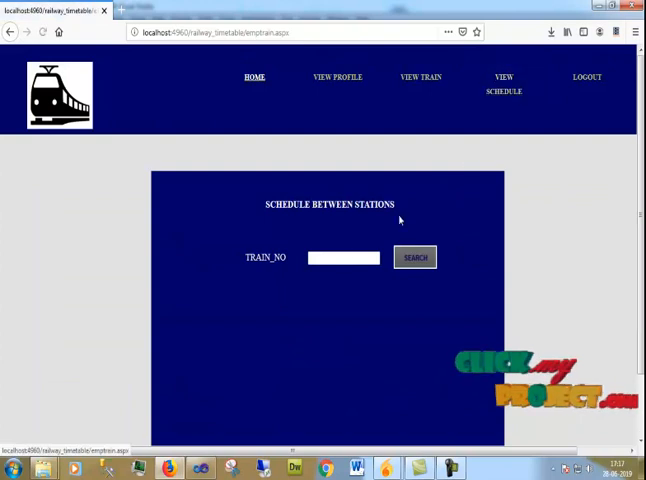
- Redo the madurai-to-thirumangalam search and select train 3007, vaigai express
click(502, 84)
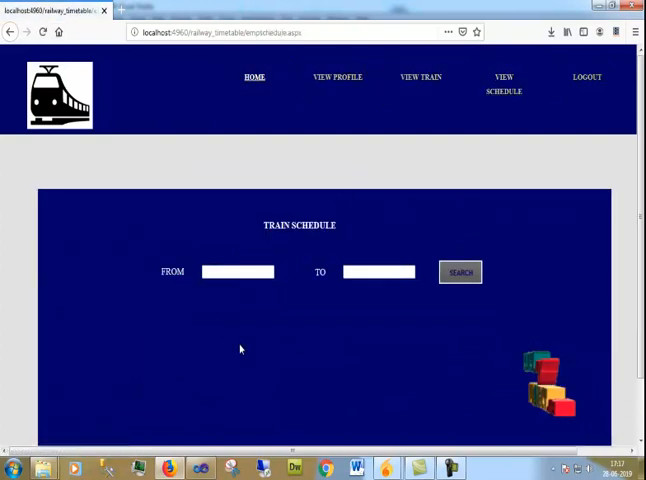
click(237, 271)
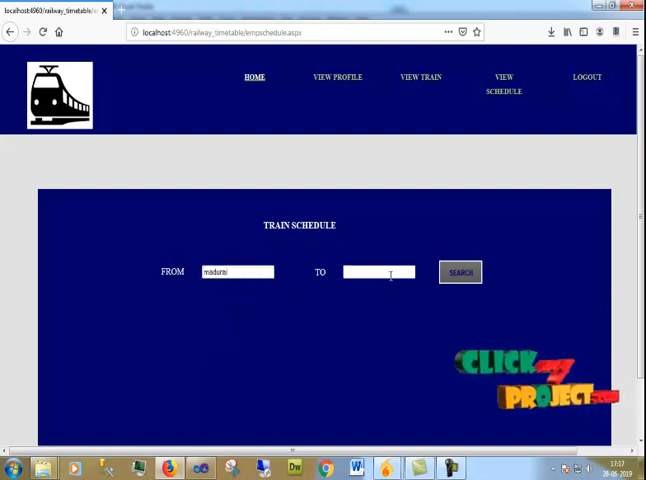
text(thirumangalam)
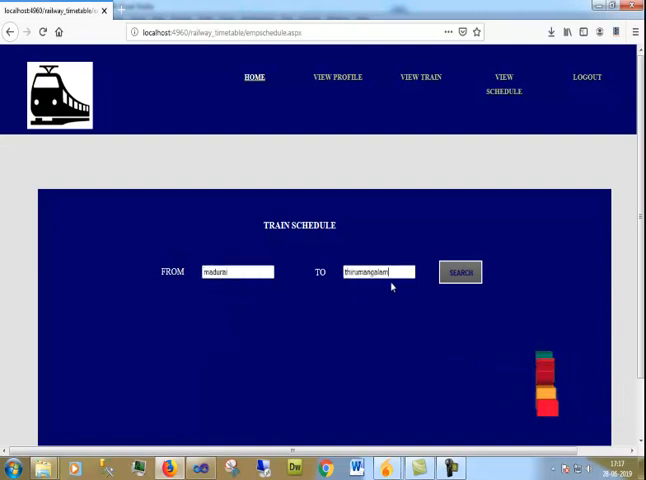
click(459, 272)
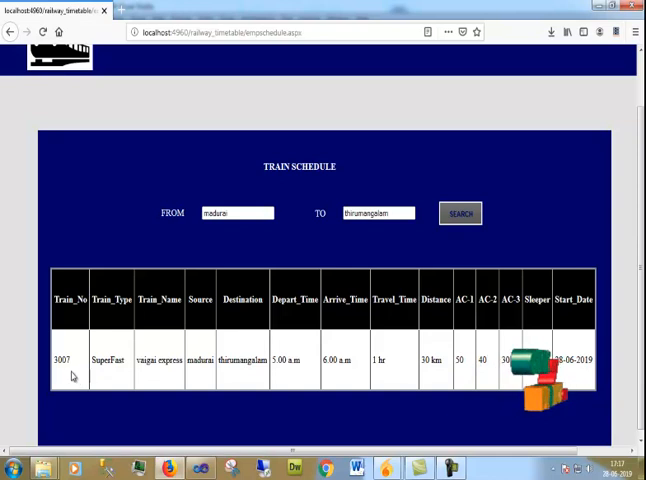
double_click(64, 360)
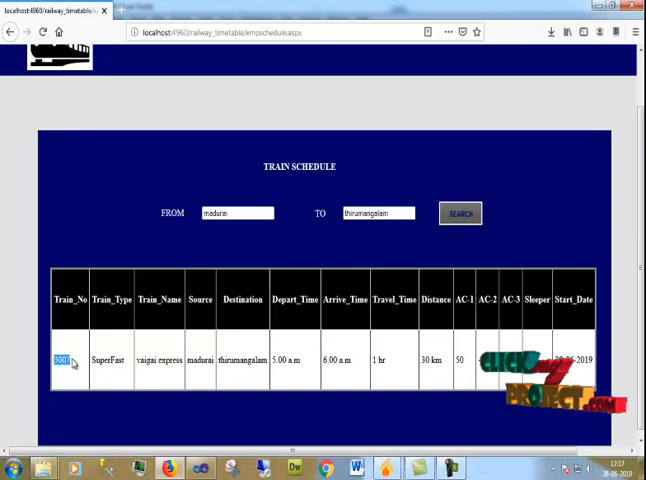
mouse_move(513, 178)
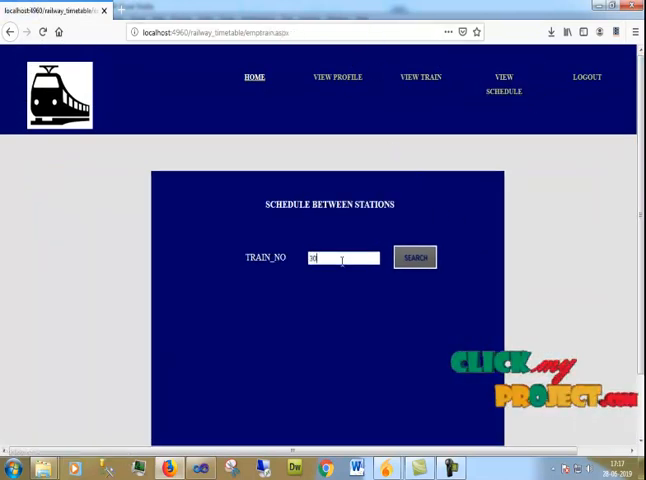
- Dismiss a No Record result, list train 1001's four stops, then log out
click(414, 257)
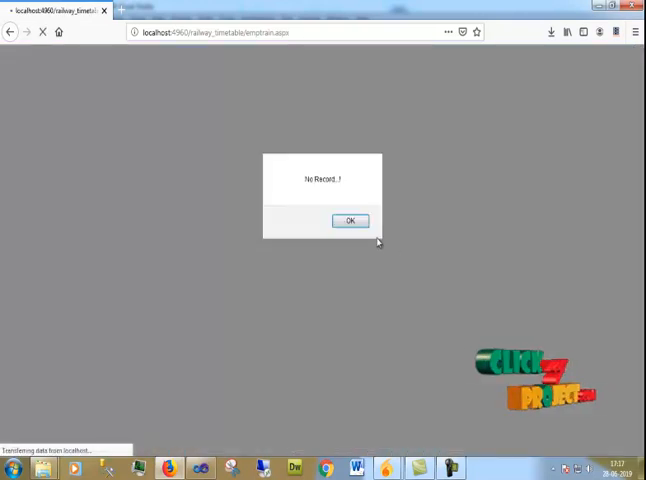
click(350, 220)
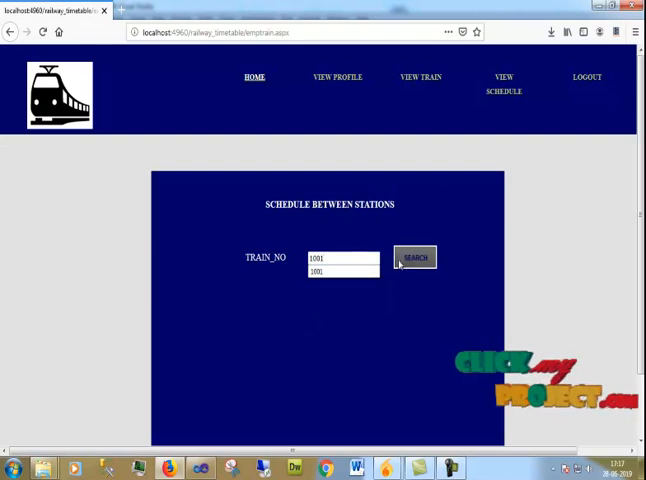
click(414, 256)
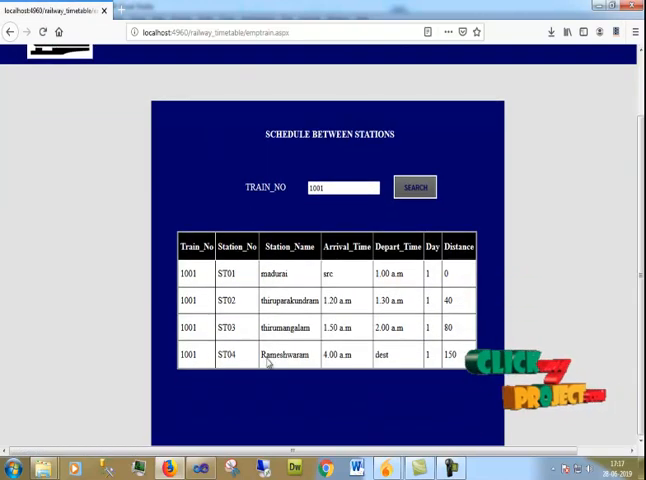
double_click(230, 273)
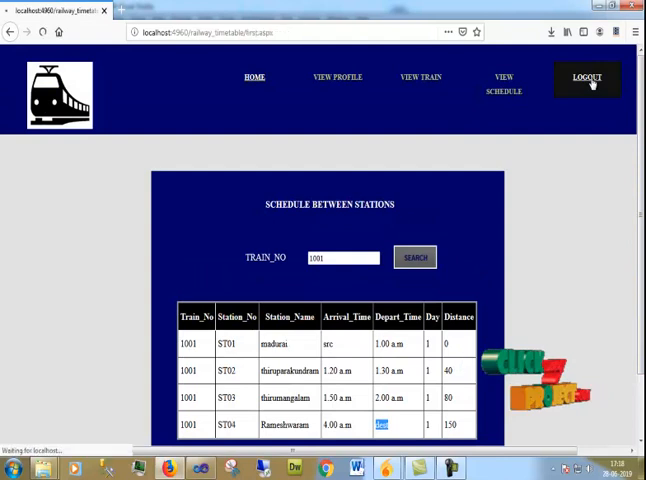
click(586, 79)
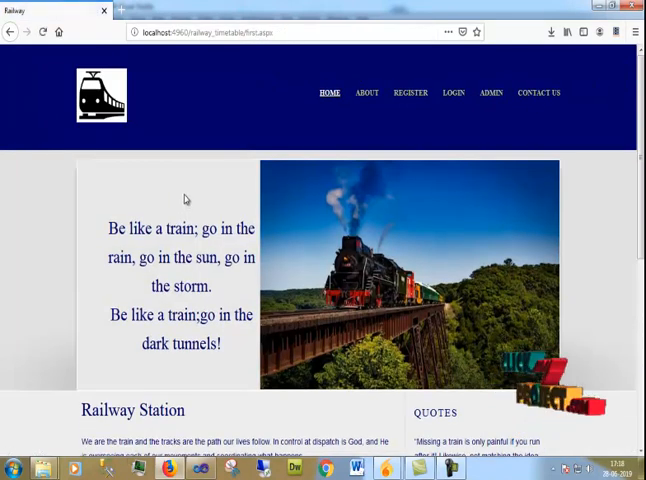